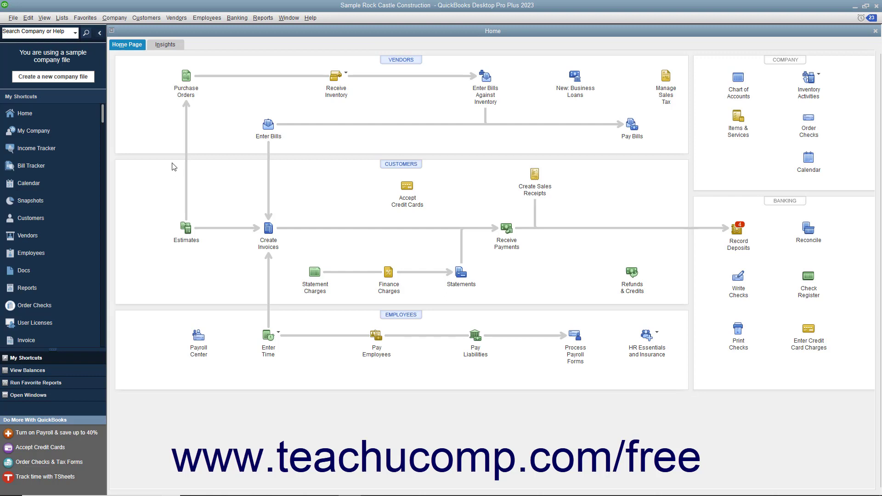
Step: Open the To Do List from the Company menu
{"action": "left_click", "coordinate": [114, 18]}
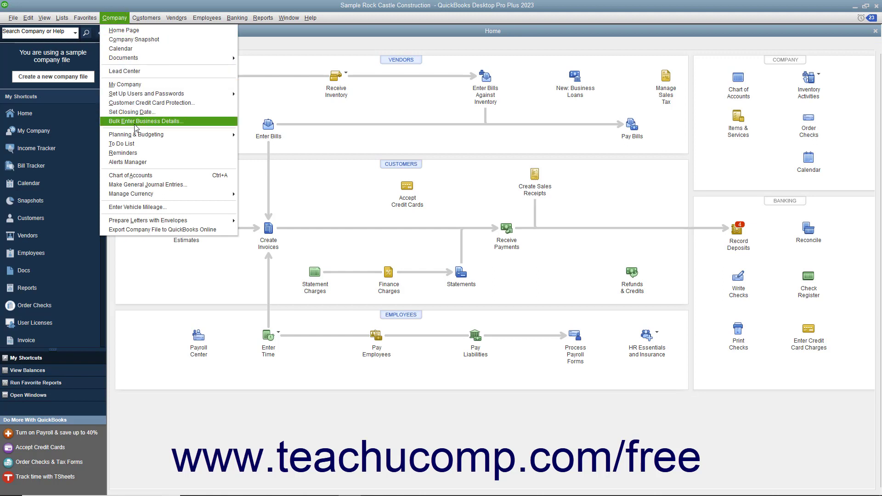
{"action": "left_click", "coordinate": [122, 144]}
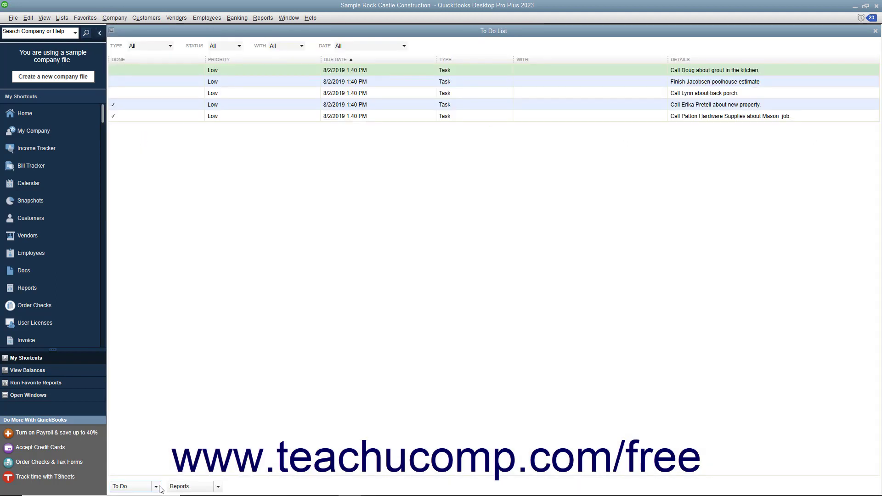
Step: Start a new to-do from the To Do button's menu
{"action": "left_click", "coordinate": [159, 486]}
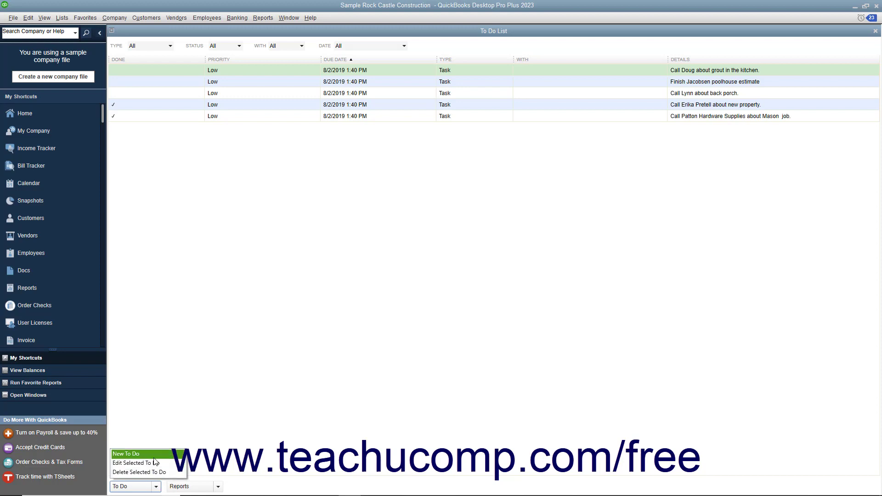
{"action": "left_click", "coordinate": [126, 454]}
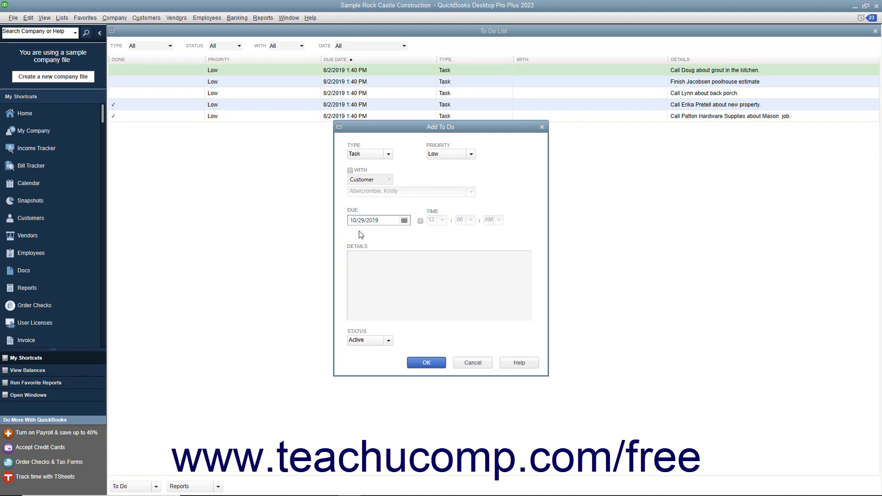
Step: Set the new to-do's Type to Call and Priority to Medium
{"action": "left_click", "coordinate": [387, 154]}
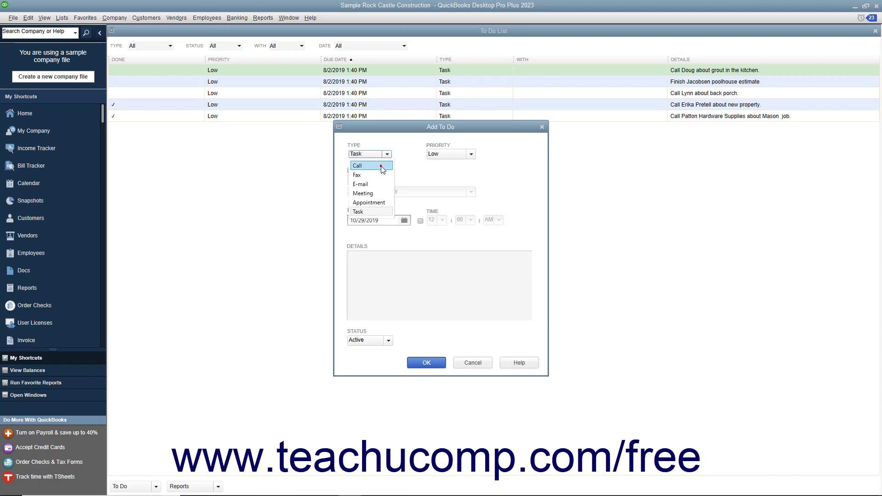
{"action": "left_click", "coordinate": [357, 165]}
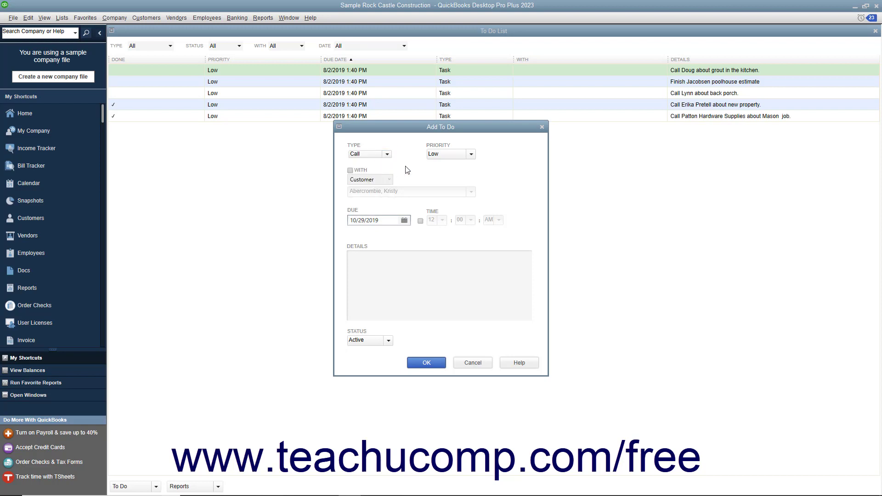
{"action": "left_click", "coordinate": [469, 153]}
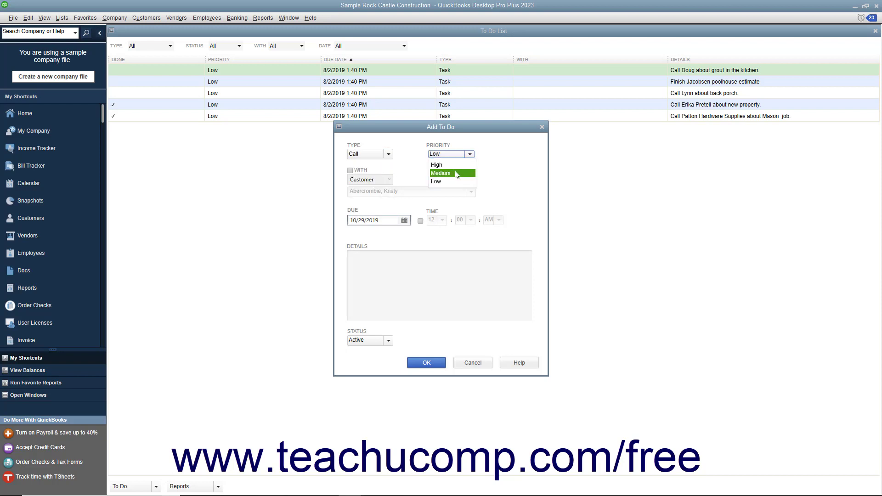
{"action": "left_click", "coordinate": [441, 173]}
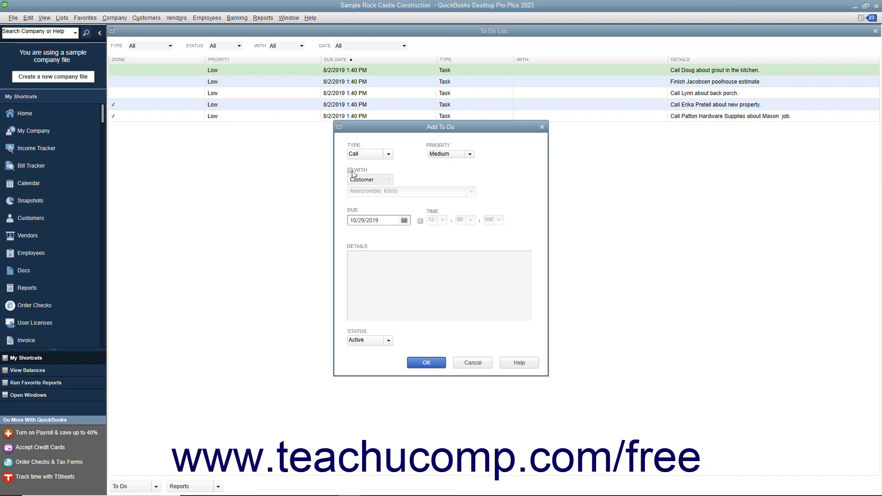
{"action": "left_click", "coordinate": [350, 170]}
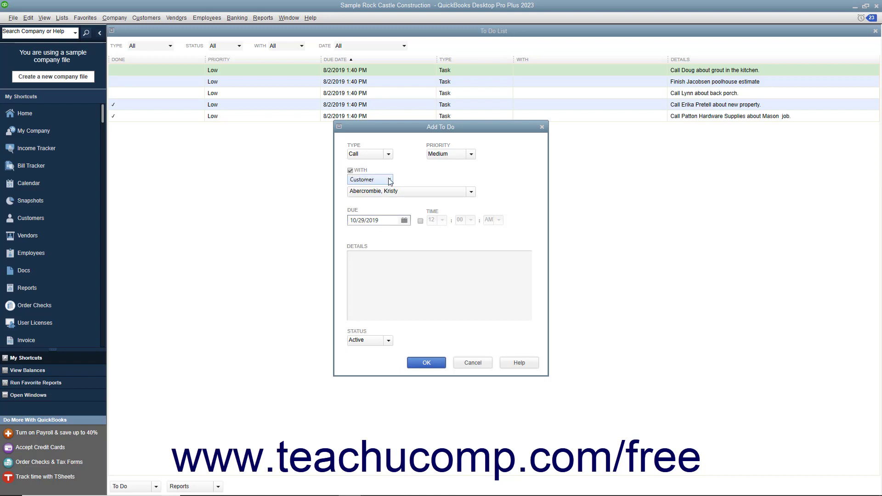
{"action": "left_click", "coordinate": [388, 179]}
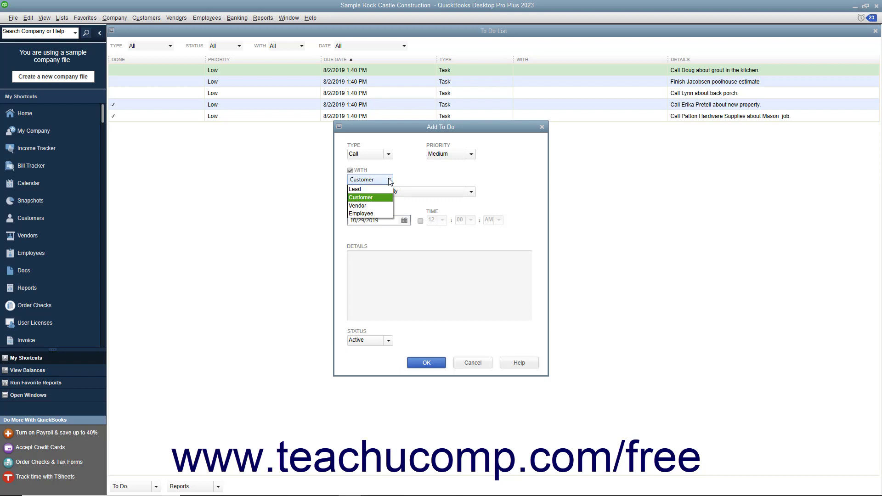
{"action": "left_click", "coordinate": [361, 198]}
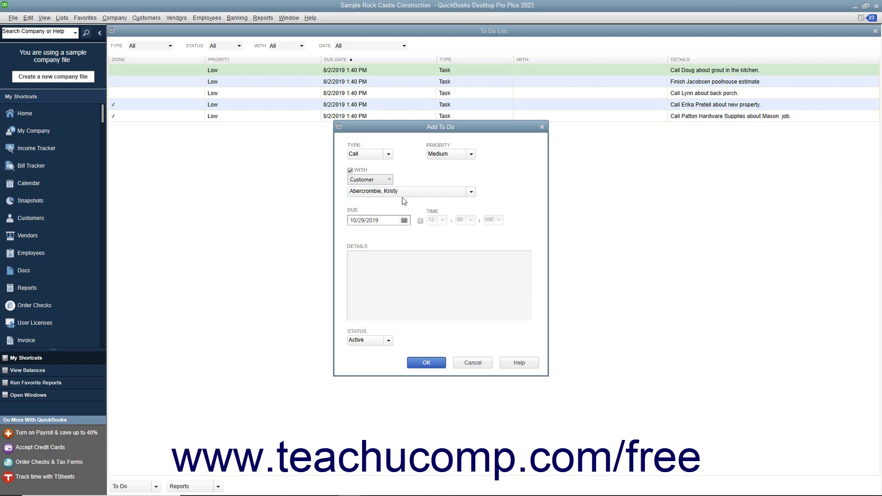
{"action": "left_click", "coordinate": [471, 191]}
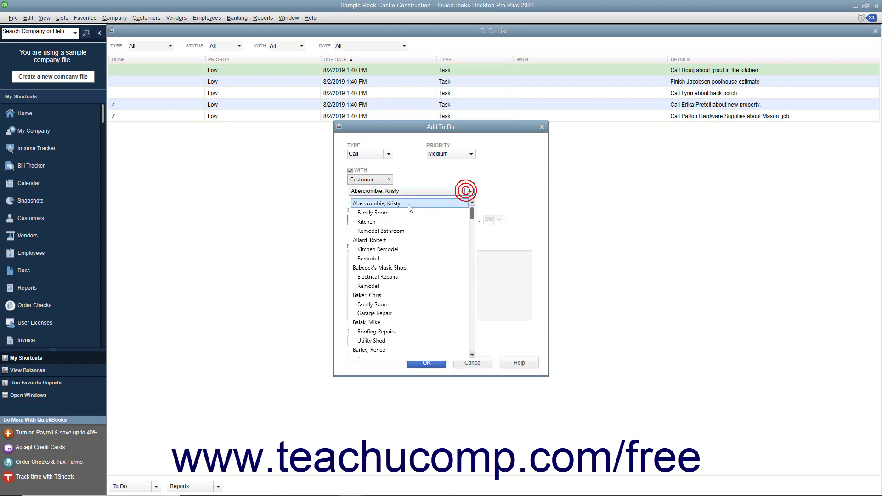
{"action": "left_click", "coordinate": [376, 203]}
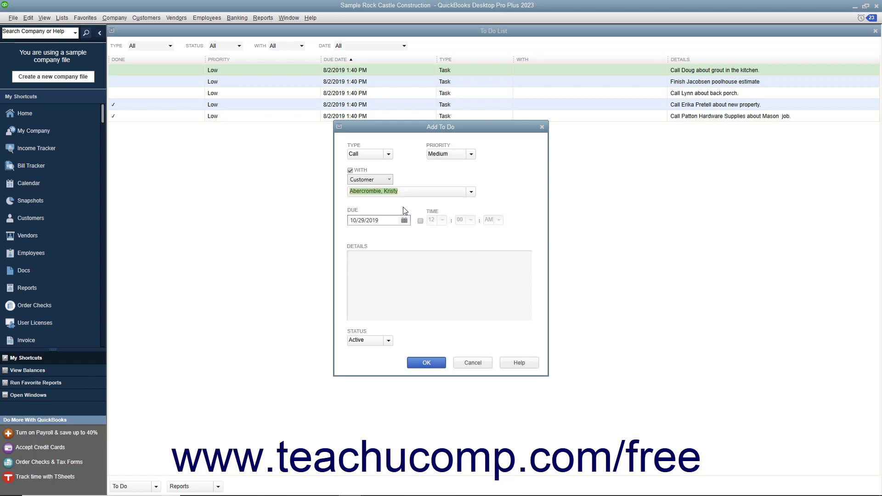
{"action": "mouse_move", "coordinate": [400, 229]}
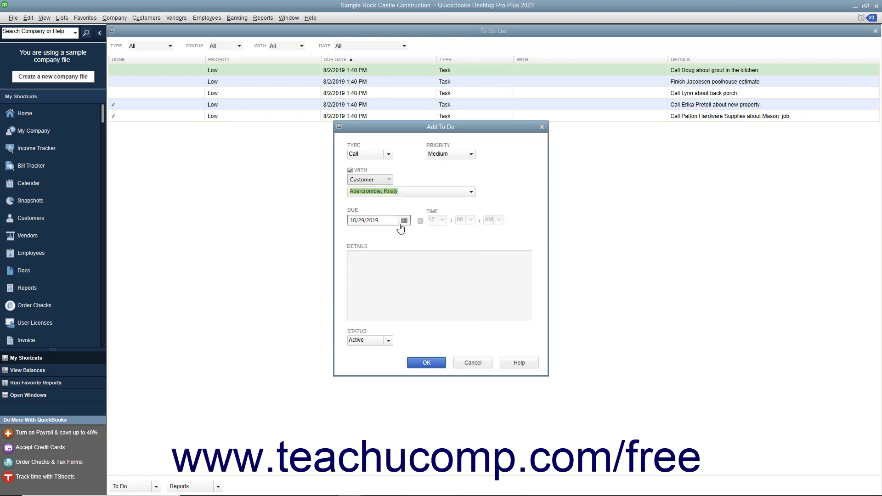
Step: Set the call's due date to 12/15/2024 at 05:00 PM
{"action": "left_click", "coordinate": [374, 220]}
{"action": "type", "text": "12/15/"}
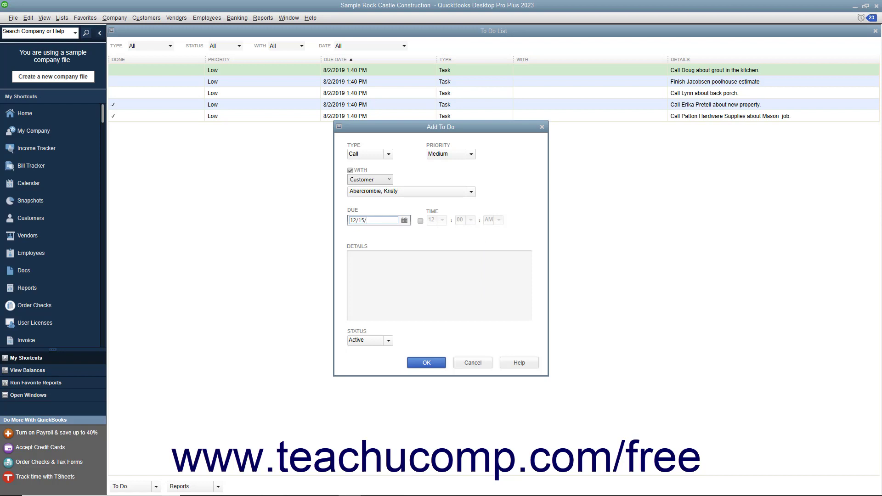
{"action": "type", "text": "2024"}
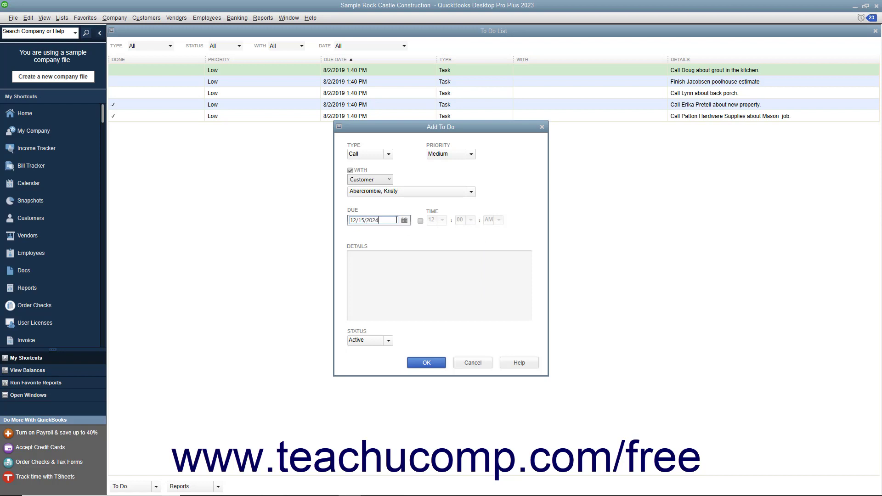
{"action": "left_click", "coordinate": [420, 220]}
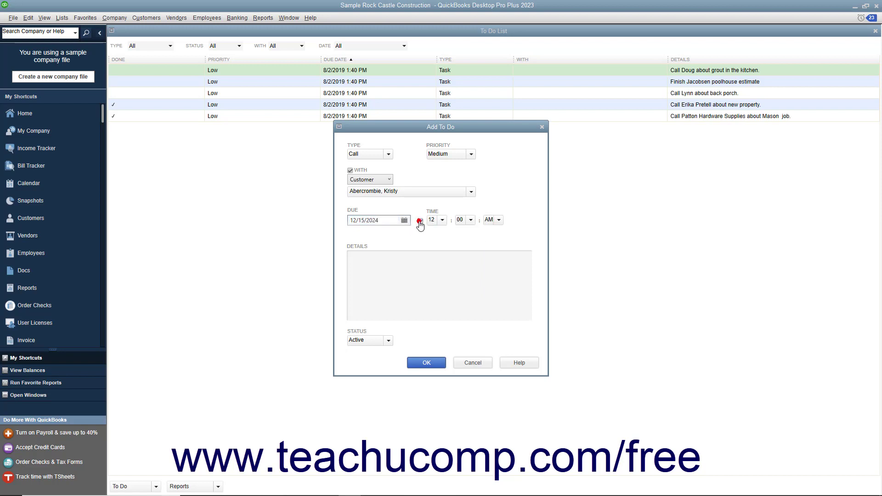
{"action": "left_click", "coordinate": [442, 220]}
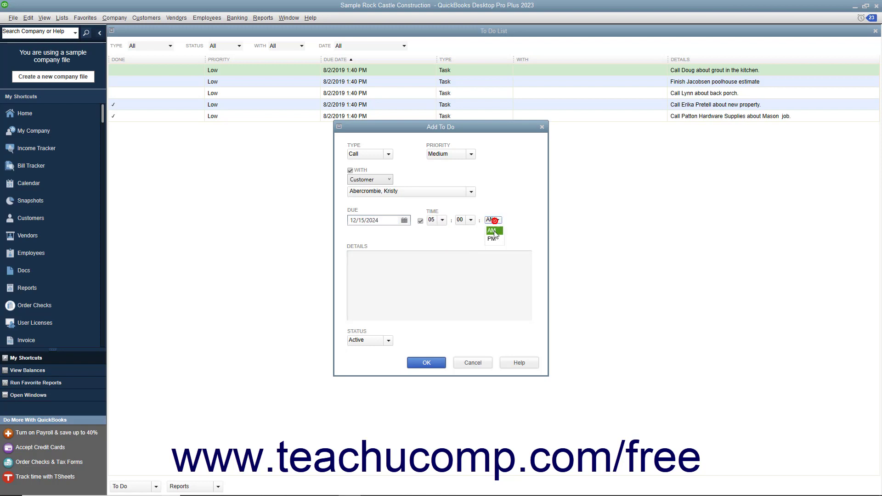
{"action": "left_click", "coordinate": [490, 235]}
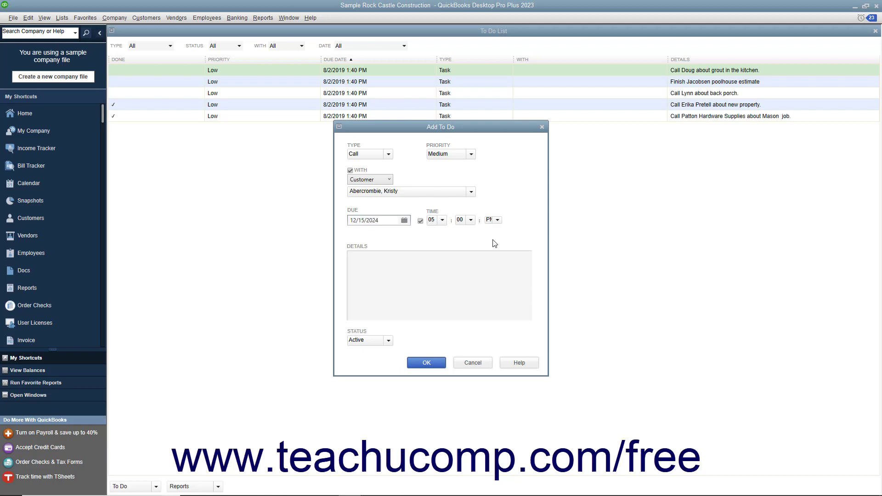
{"action": "left_click", "coordinate": [439, 284]}
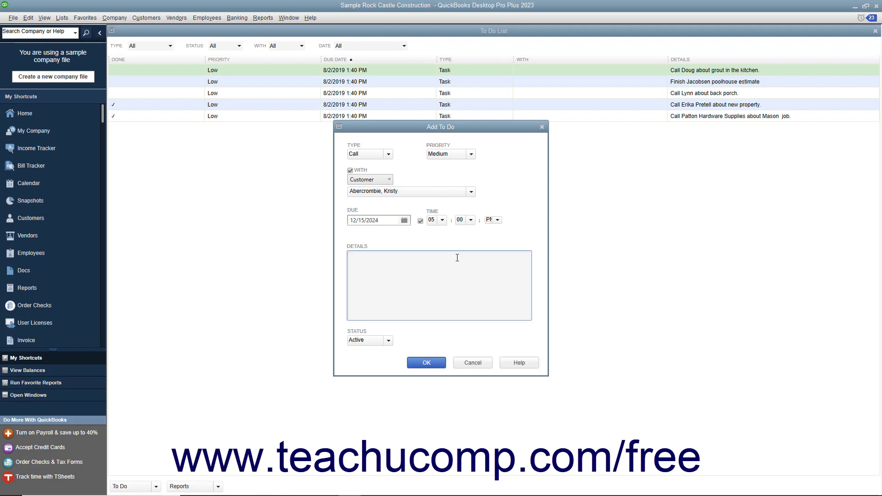
Step: Enter details 'Call Kristy about the new job.' and save the call to-do
{"action": "type", "text": "Call Kristy about the new job."}
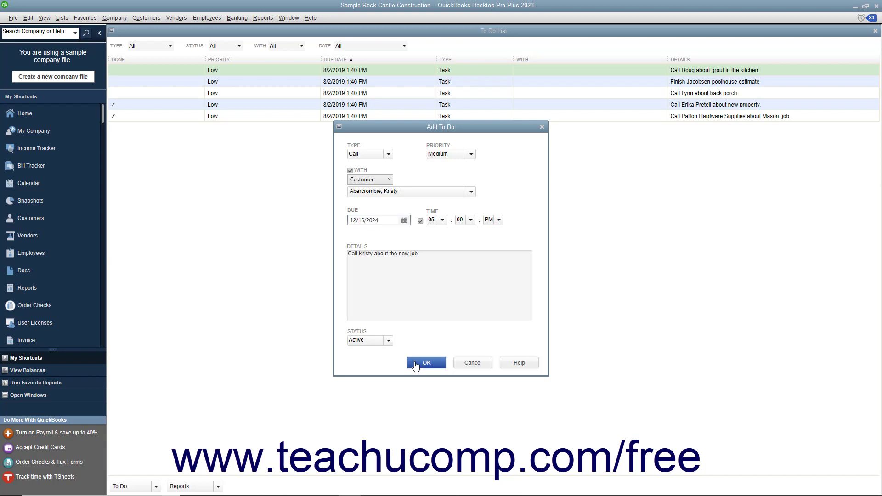
{"action": "left_click", "coordinate": [426, 362]}
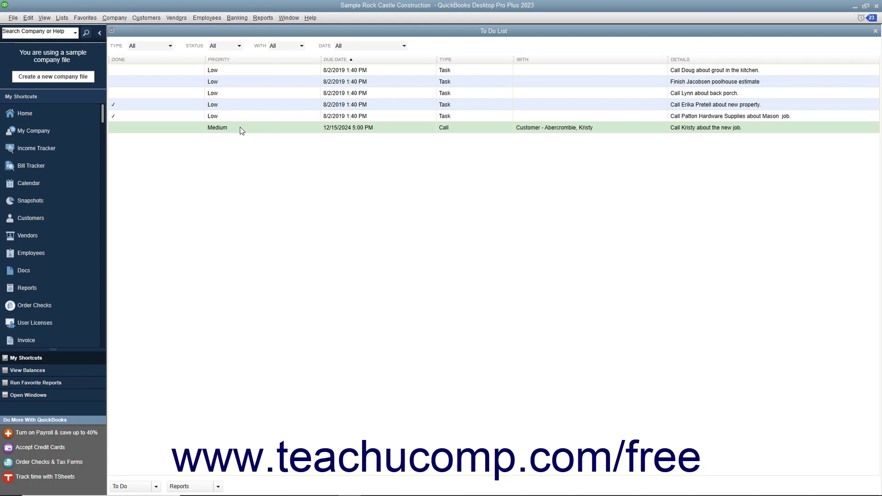
{"action": "left_click", "coordinate": [231, 93]}
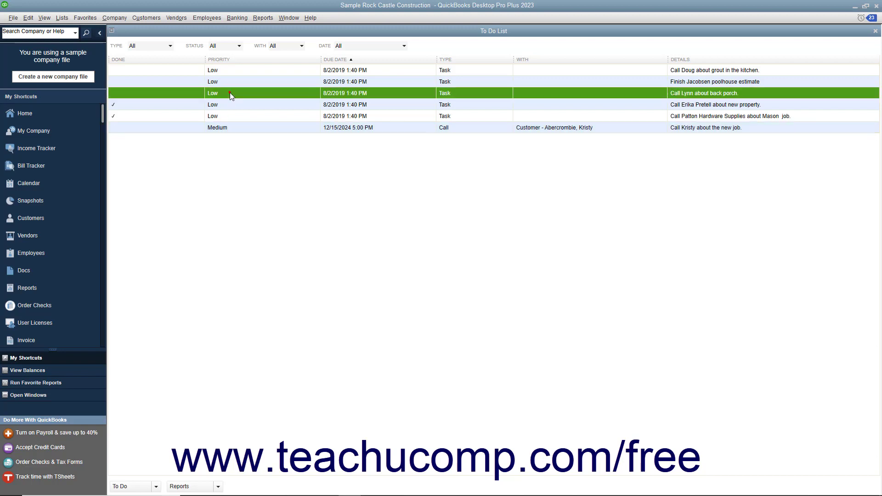
Step: Mark the 'Call Lynn about back porch' to-do as Done
{"action": "double_click", "coordinate": [344, 93]}
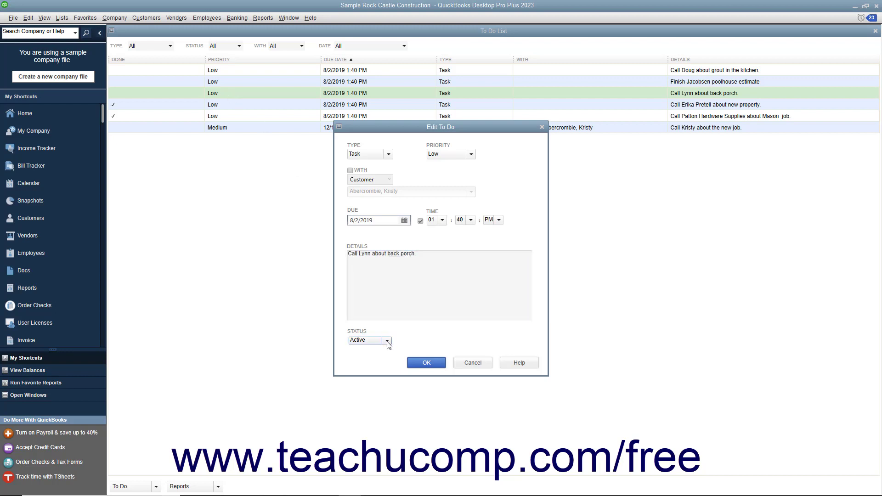
{"action": "left_click", "coordinate": [387, 340]}
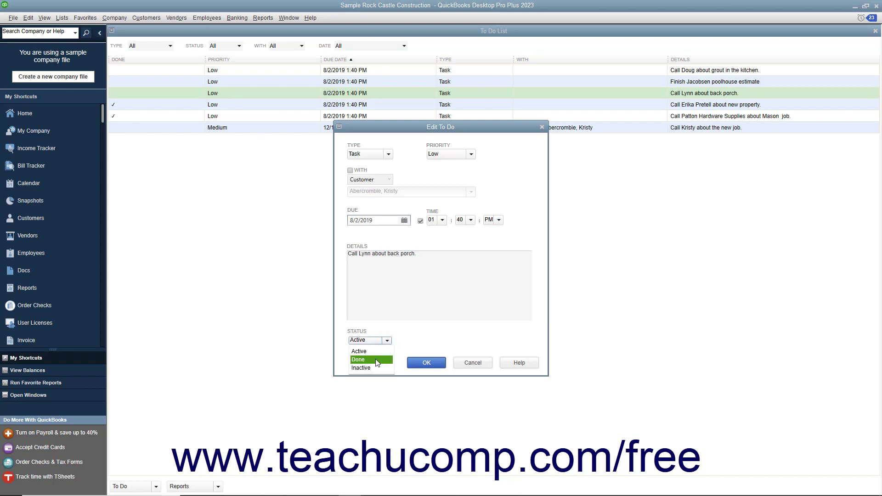
{"action": "left_click", "coordinate": [359, 359]}
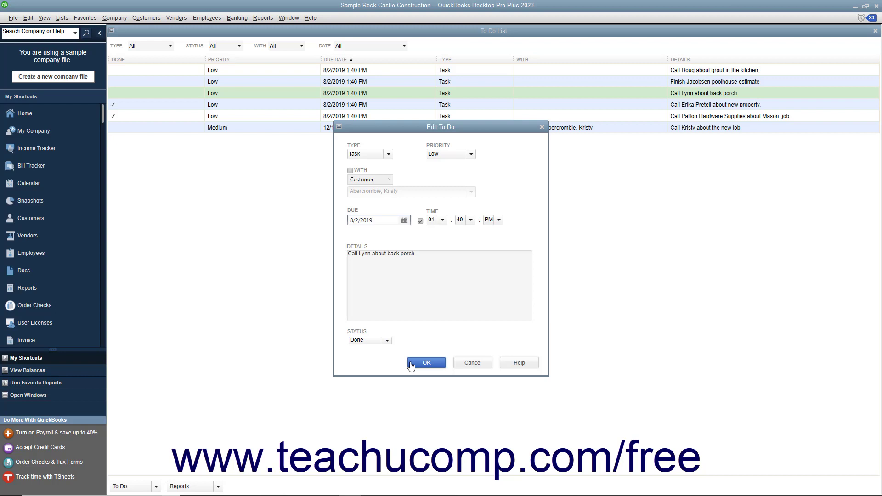
{"action": "left_click", "coordinate": [426, 363]}
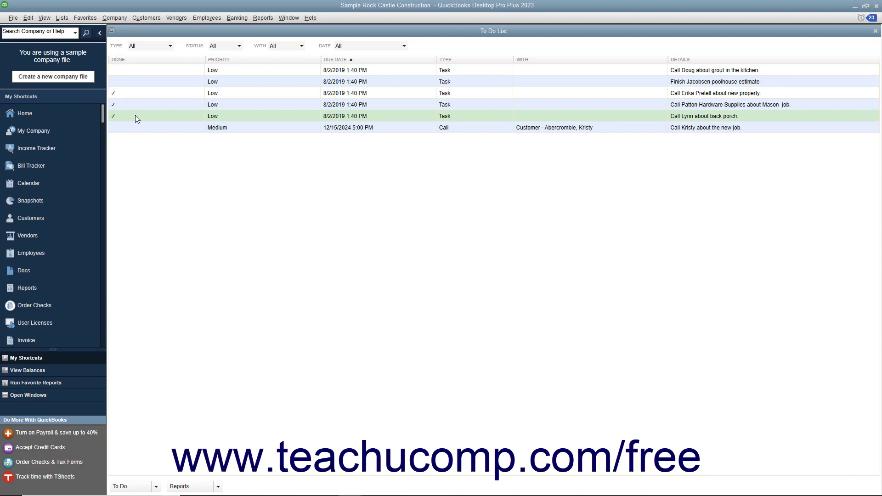
Step: Select the back porch to-do and choose Delete Selected To Do
{"action": "left_click", "coordinate": [135, 116]}
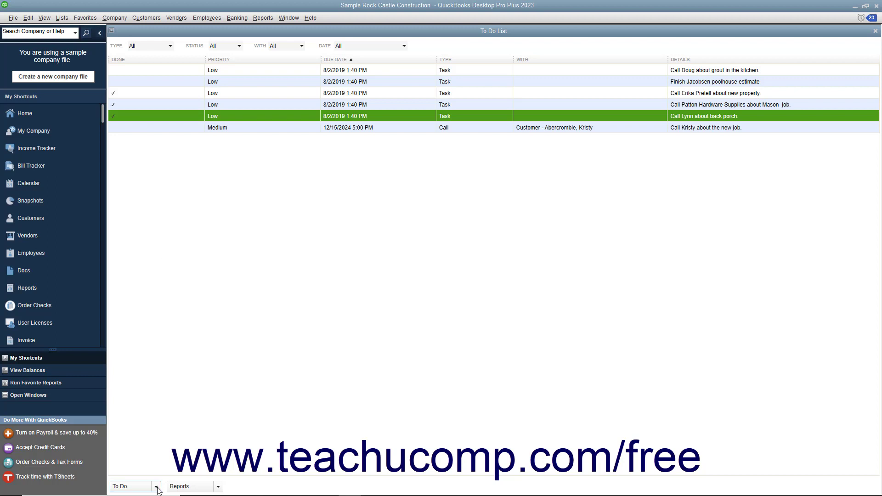
{"action": "left_click", "coordinate": [156, 486]}
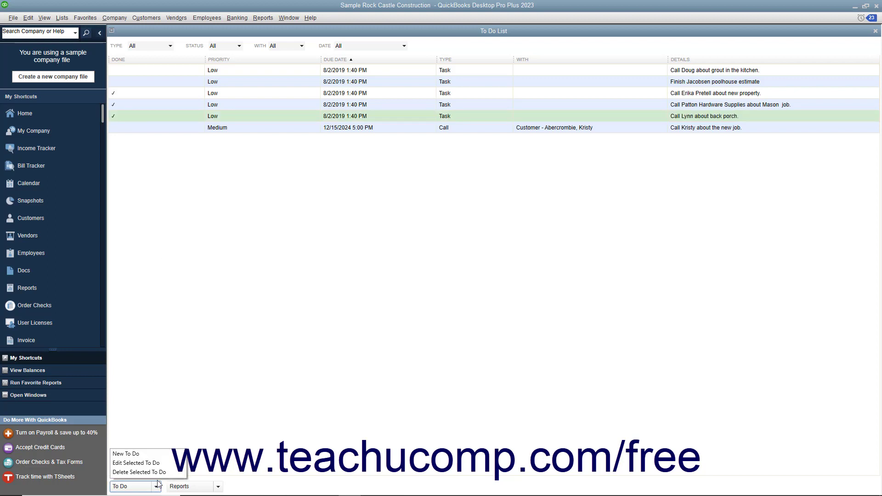
{"action": "mouse_move", "coordinate": [139, 472]}
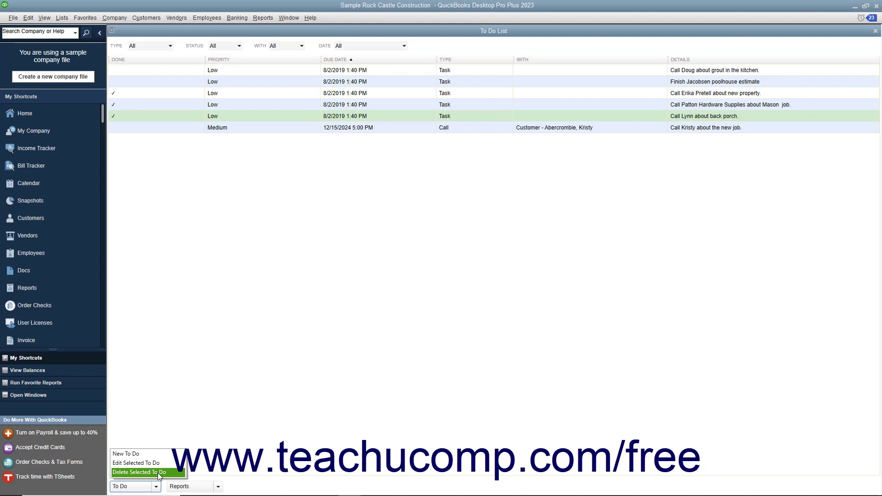
{"action": "left_click", "coordinate": [139, 472]}
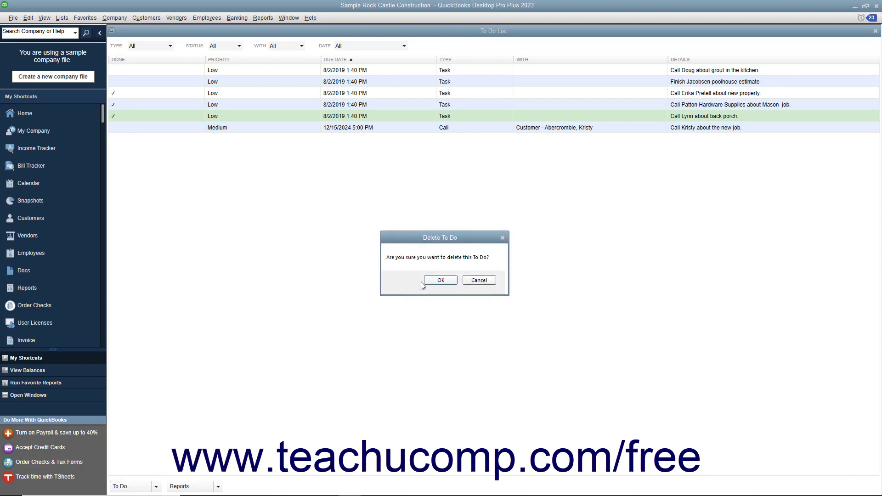